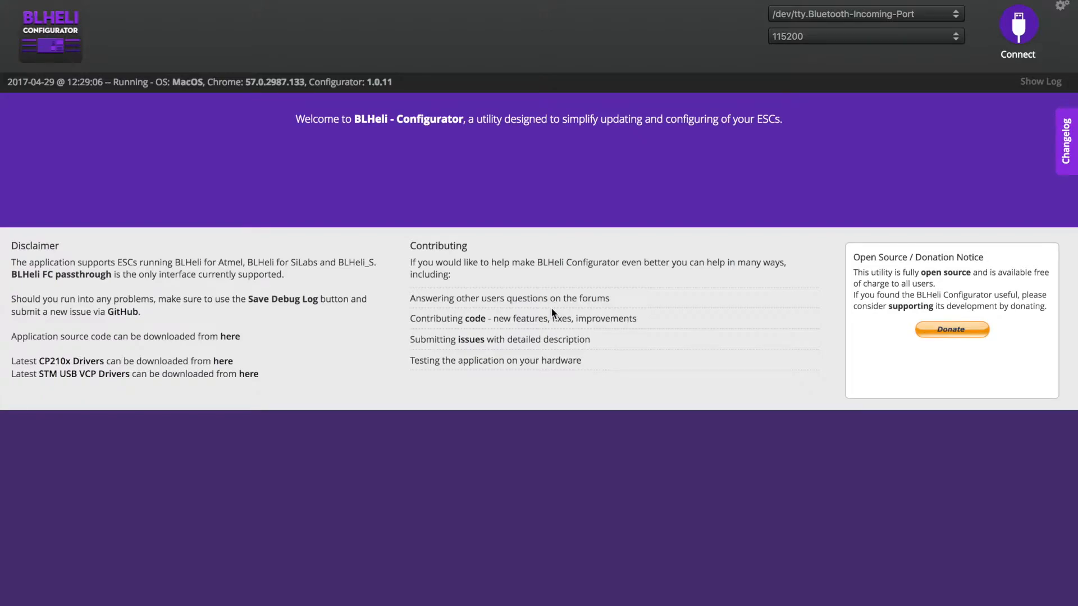
Select /dev/tty.usbmodem1411 as the serial port instead of the Bluetooth port.
click(864, 13)
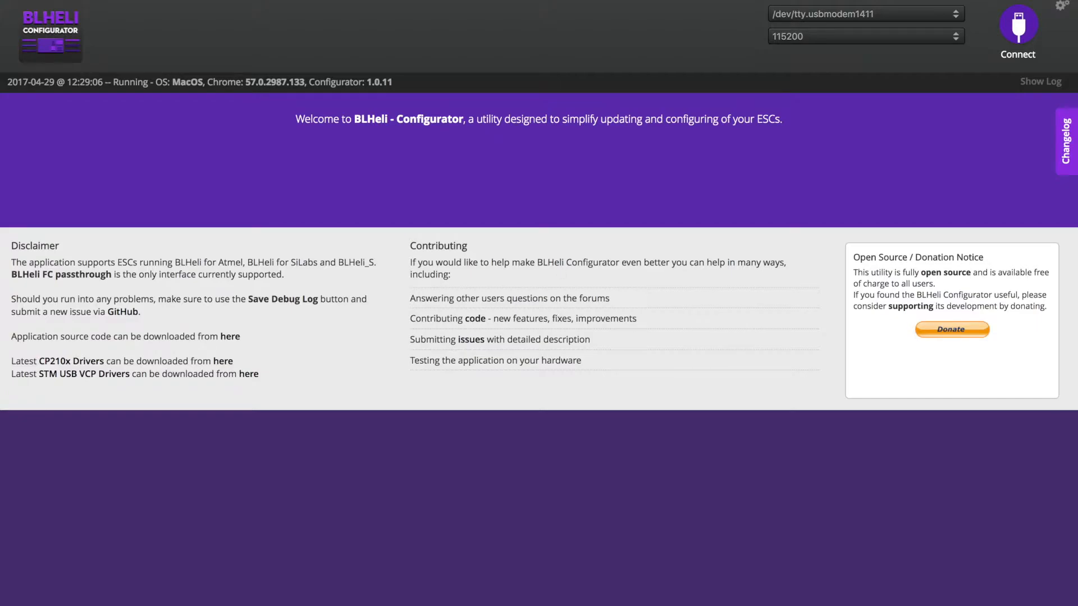
click(862, 13)
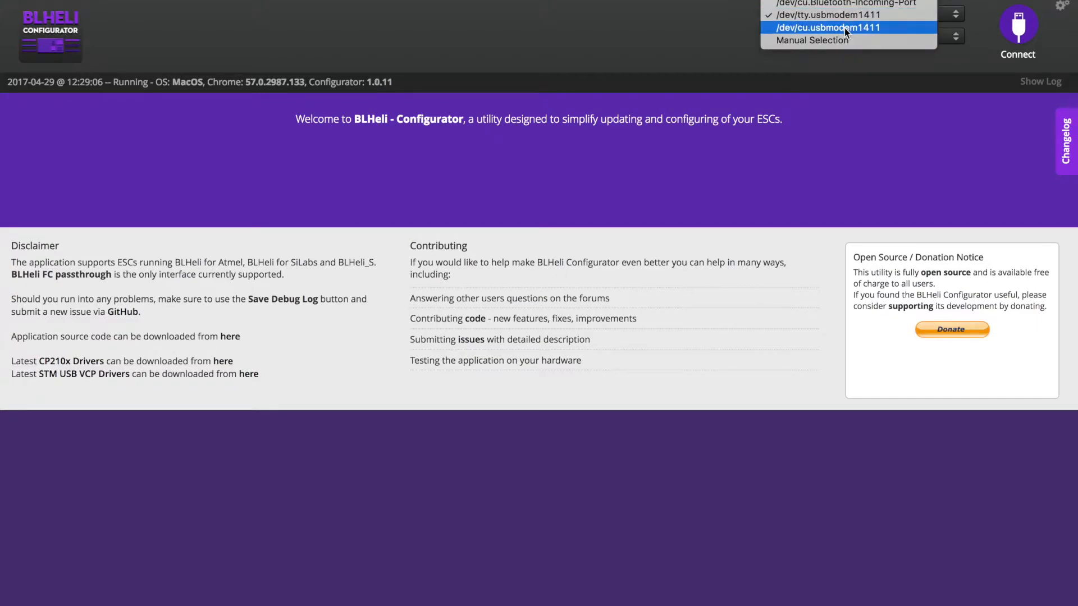
click(825, 13)
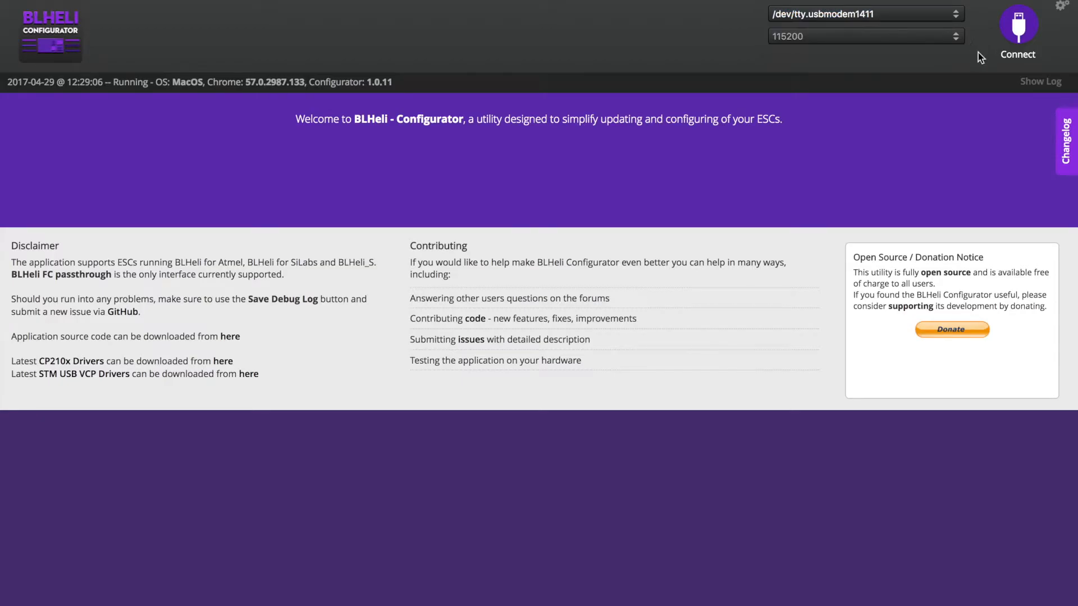
Connect to the flight controller and read the setup of the four F-H-40 ESCs.
click(1018, 35)
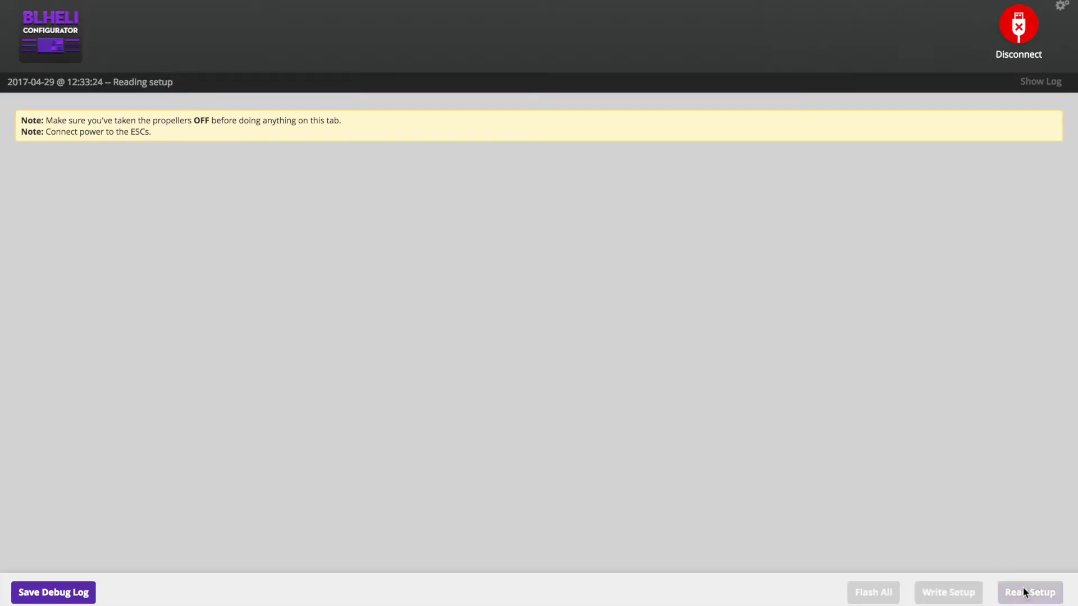
click(1029, 592)
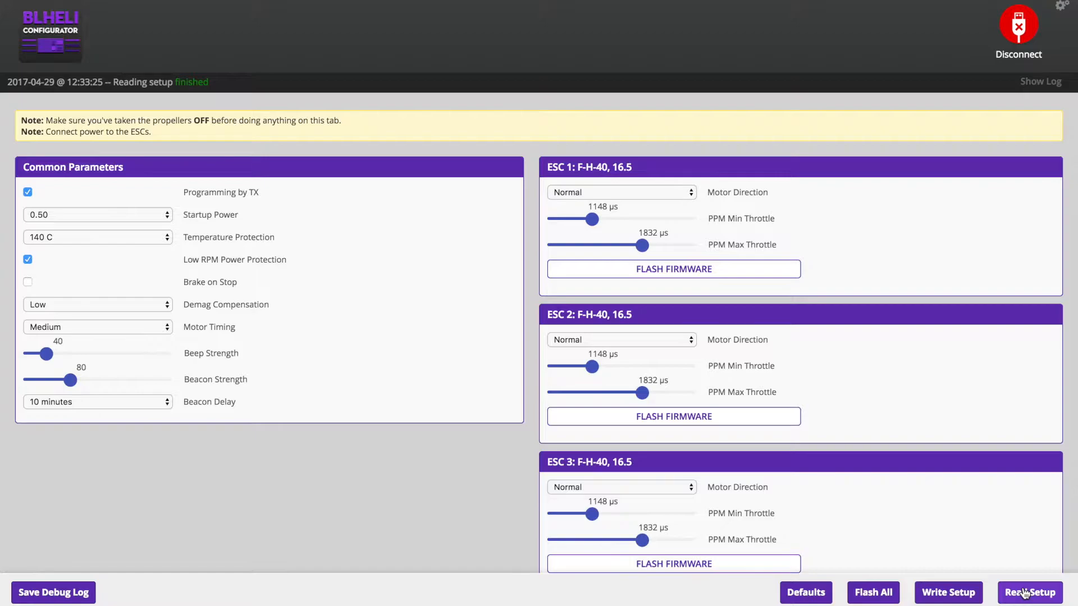
scroll(down, 3)
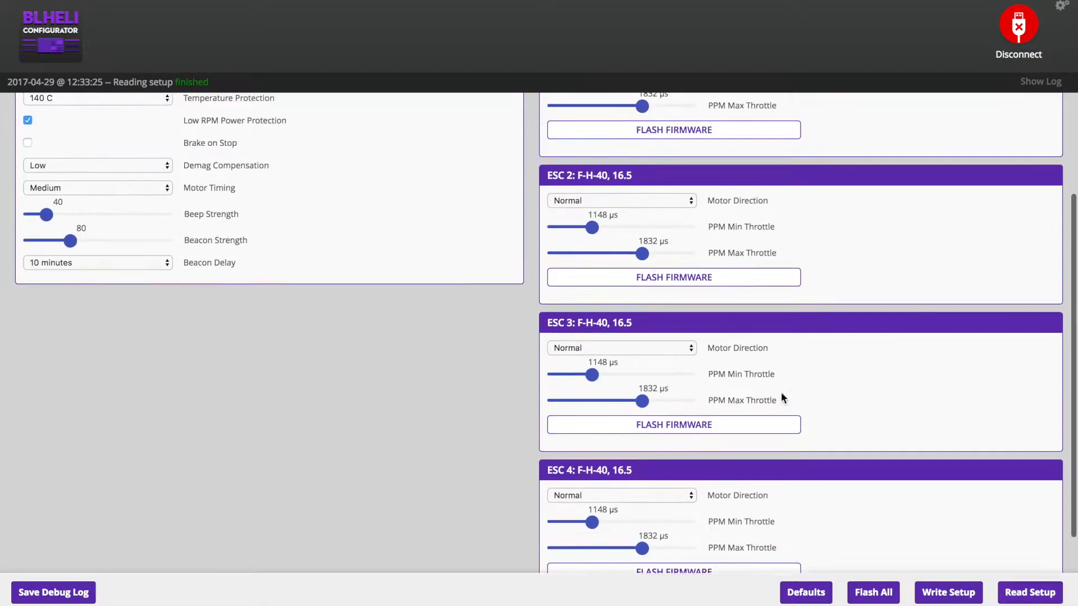
scroll(down, 3)
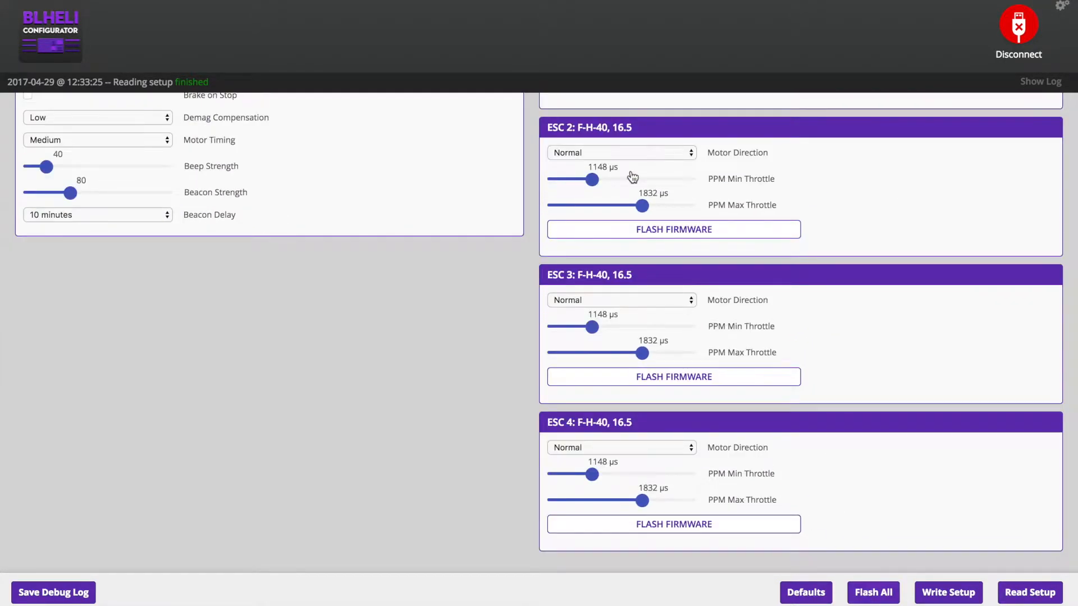
Flash ESC 1 with BLHeli 16.65, leaving the other three on 16.5.
click(672, 229)
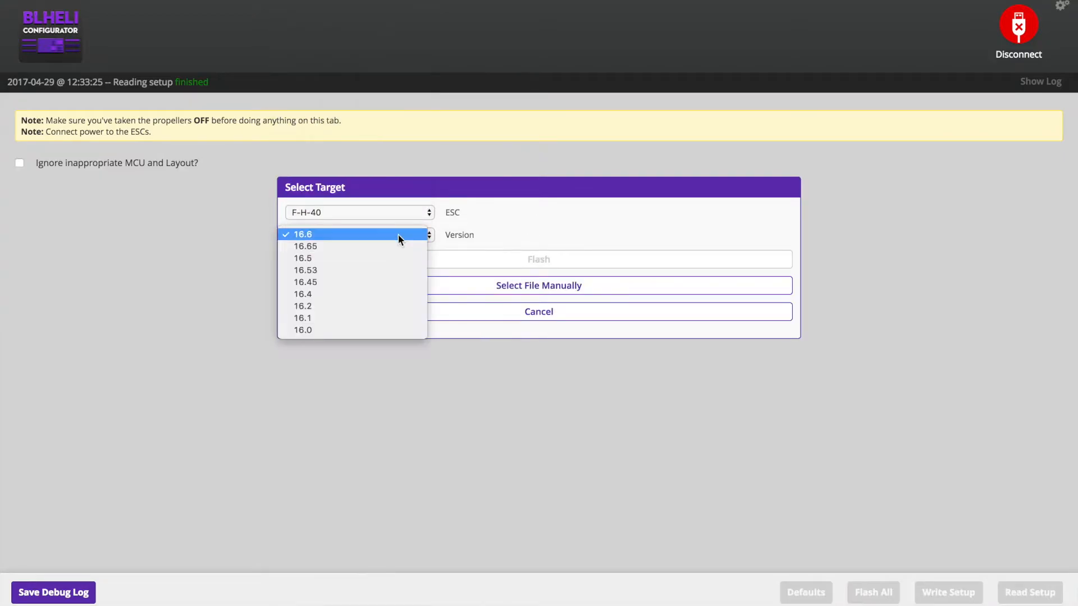
click(305, 246)
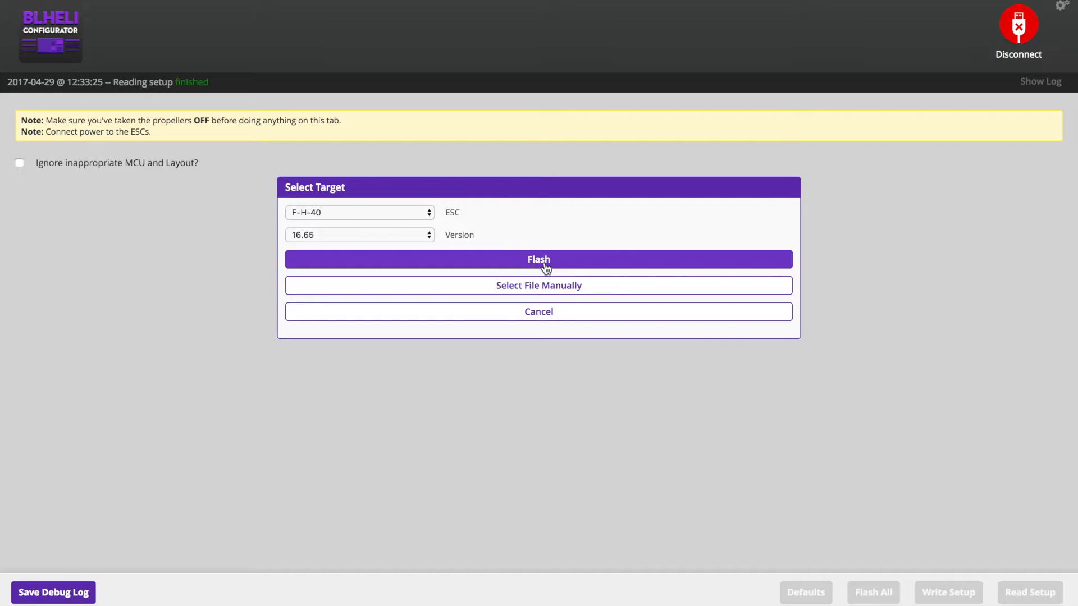
click(538, 260)
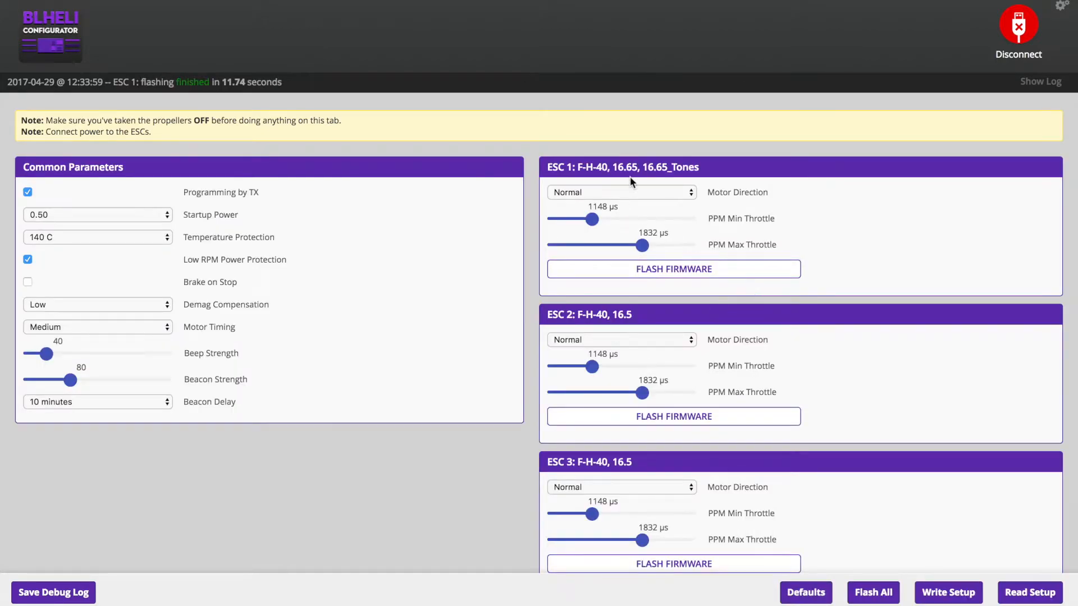
mouse_move(636, 176)
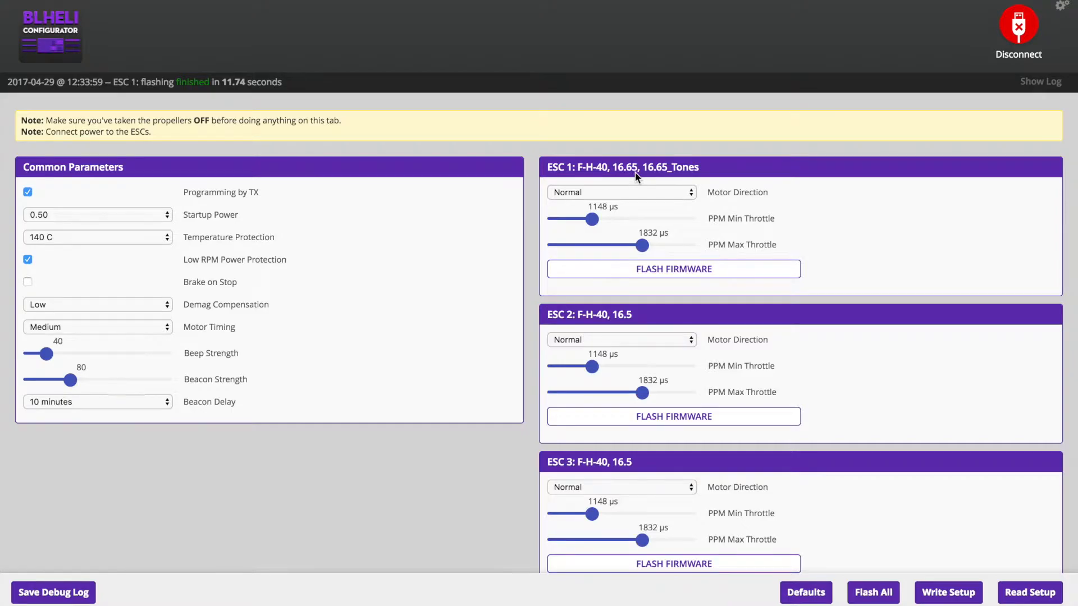
Flash ESCs 2, 3 and 4 with BLHeli 16.65 so all four show 16.65_Tones.
scroll(up, 3)
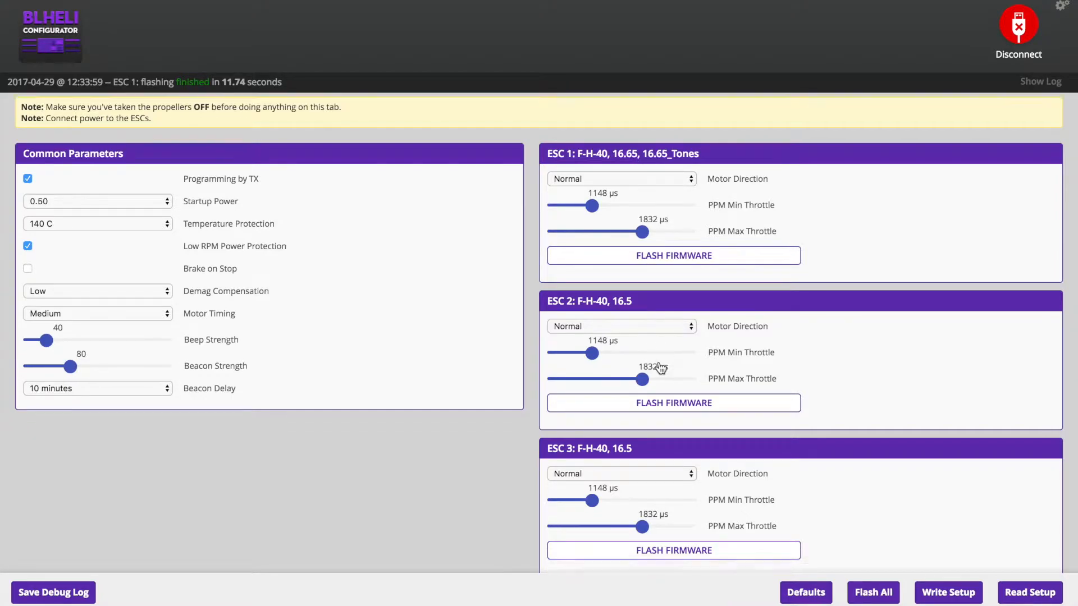
click(672, 403)
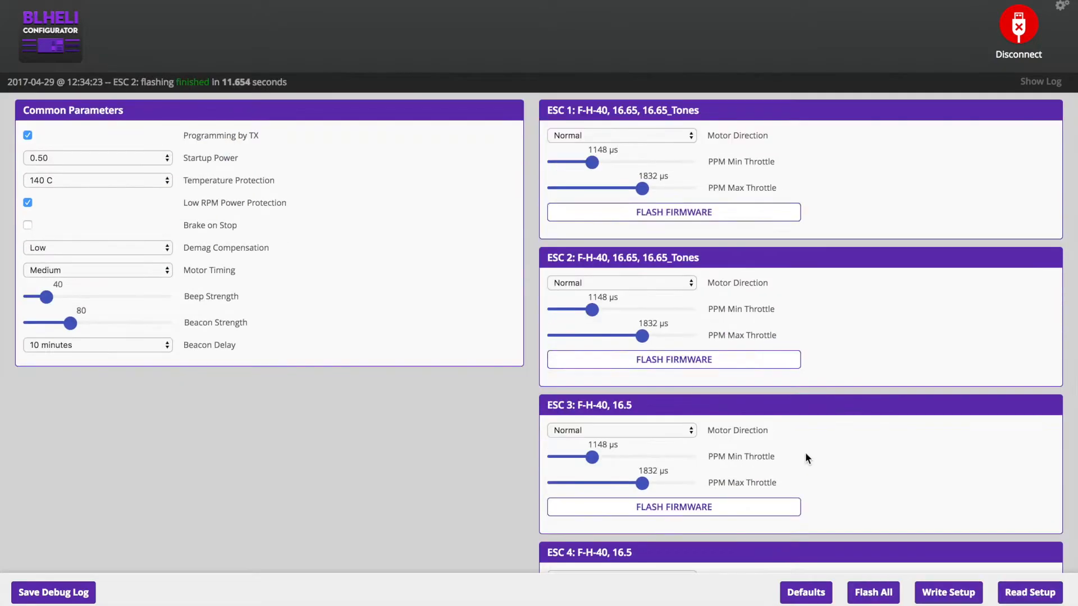
click(672, 506)
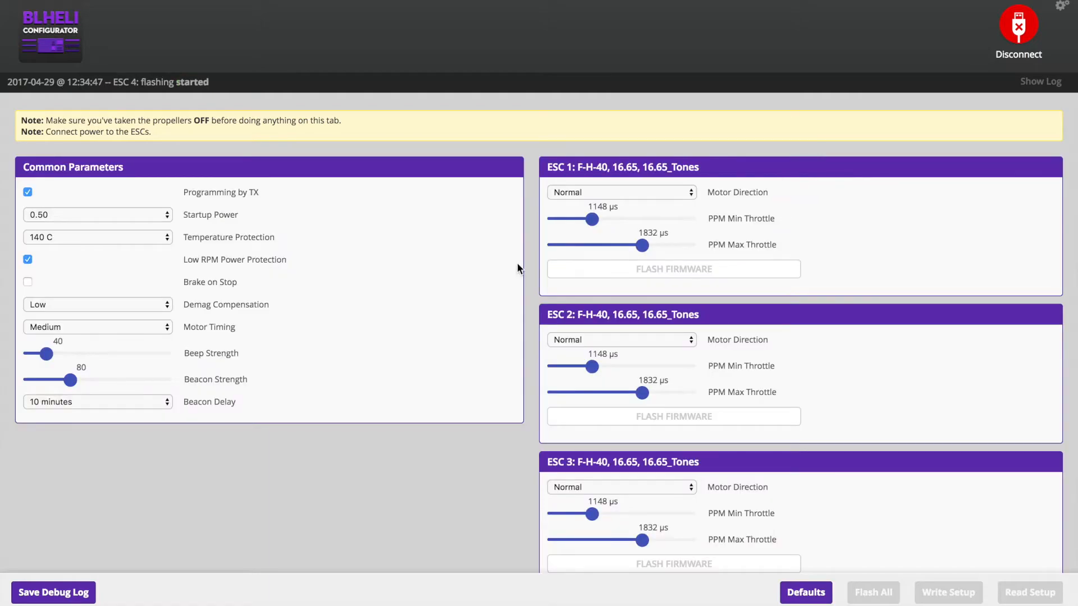
scroll(down, 3)
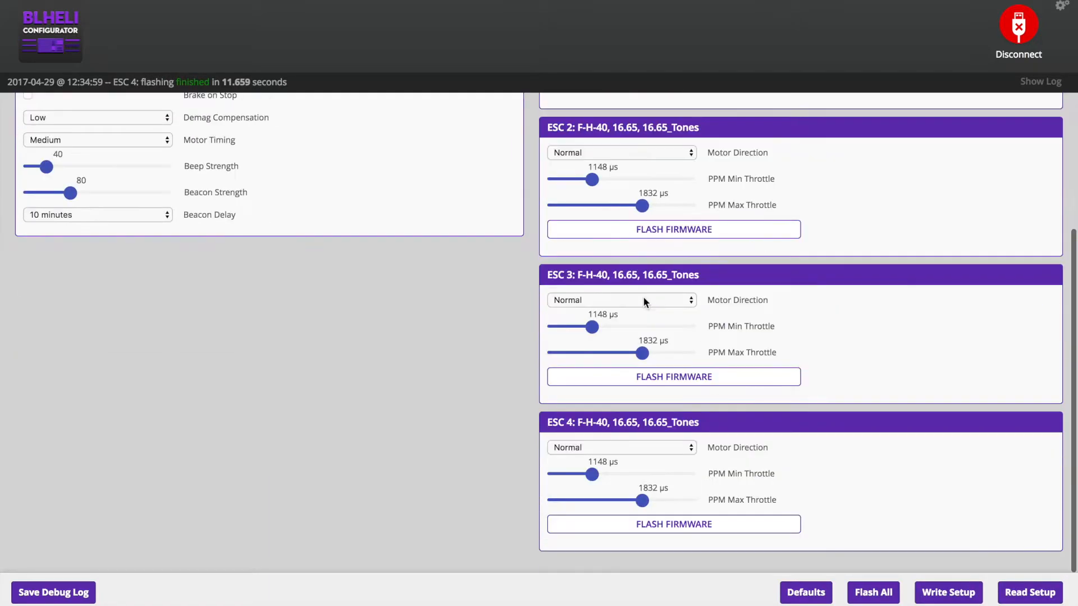
scroll(up, 3)
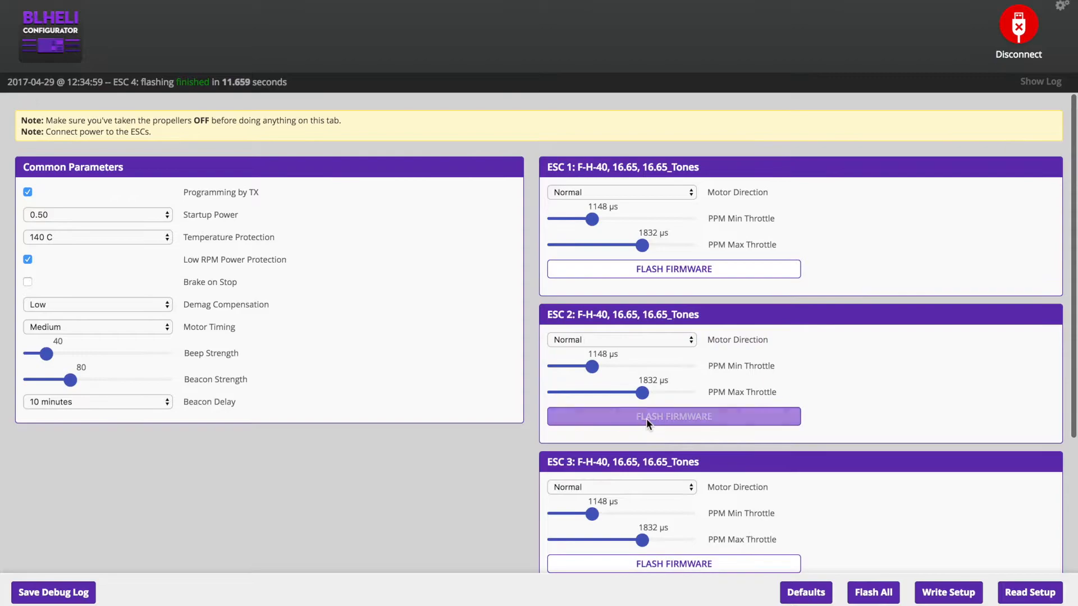
mouse_move(944, 394)
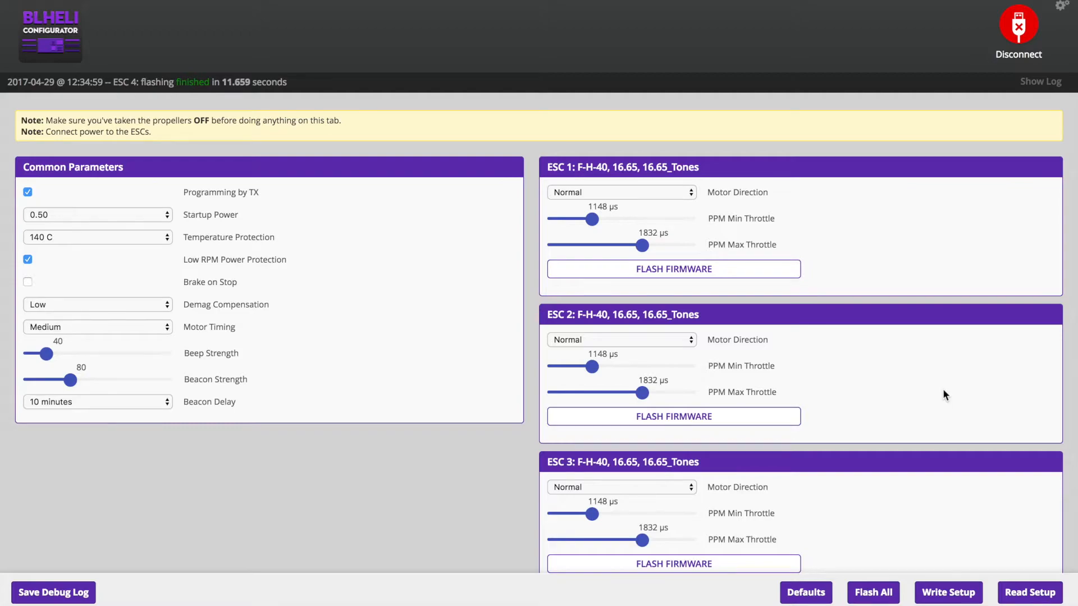
mouse_move(221, 216)
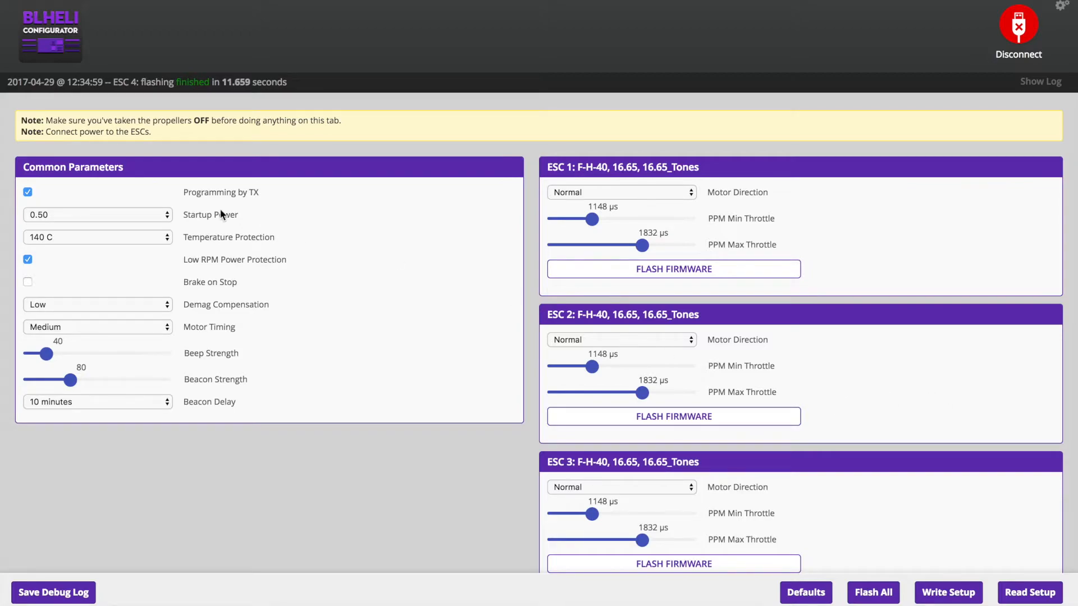
Set Motor Timing to High and write the setup to the ESCs.
click(97, 327)
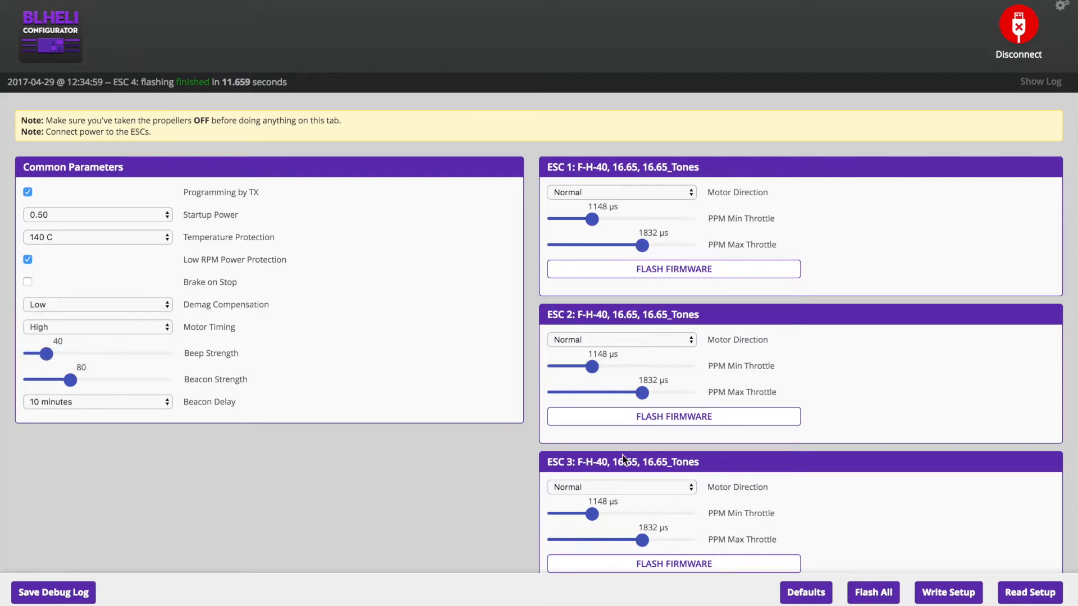
click(947, 592)
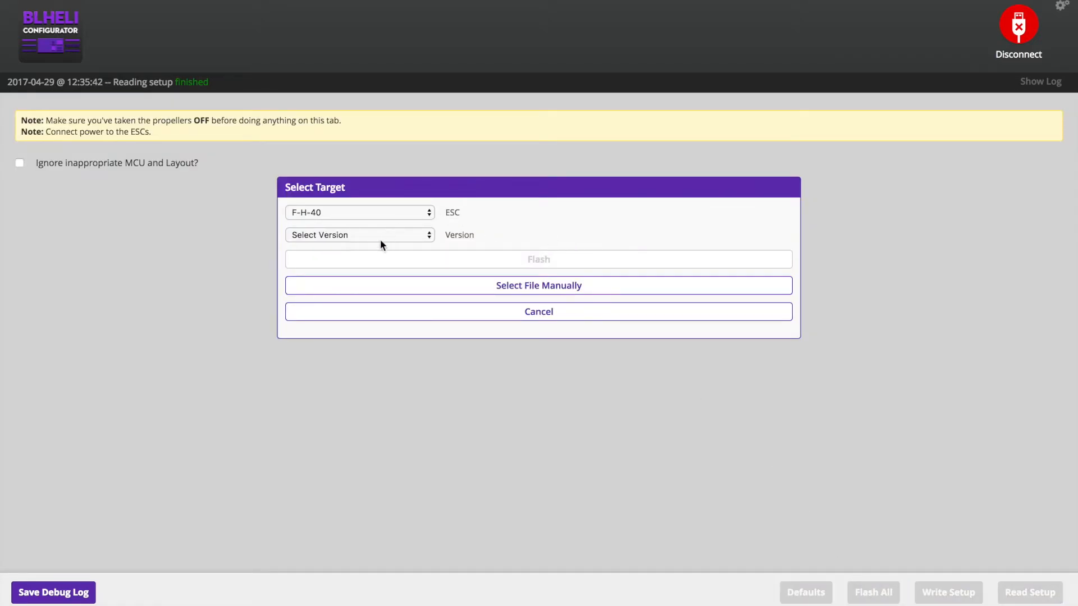
Cancel the Select Target dialog without flashing, returning to the ESC overview.
click(537, 311)
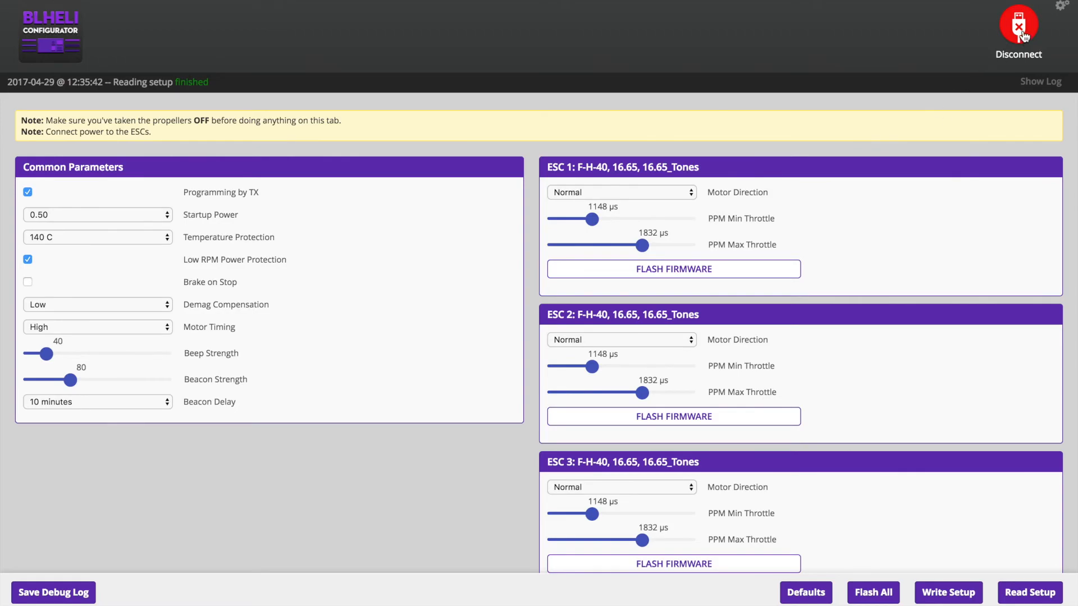
Disconnect from the flight controller, returning to the welcome screen.
click(1018, 29)
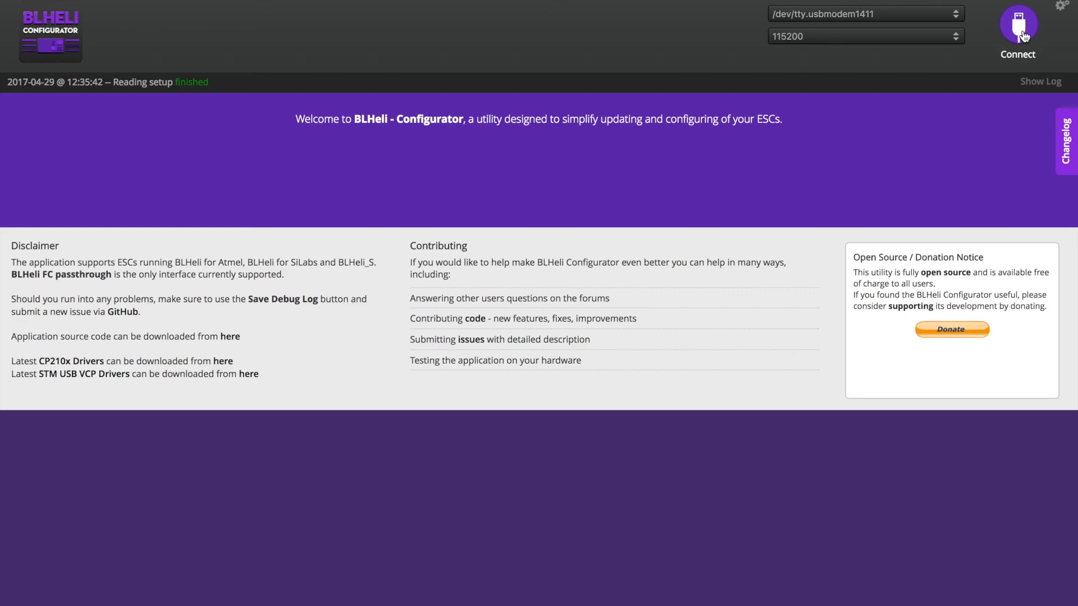
mouse_move(866, 56)
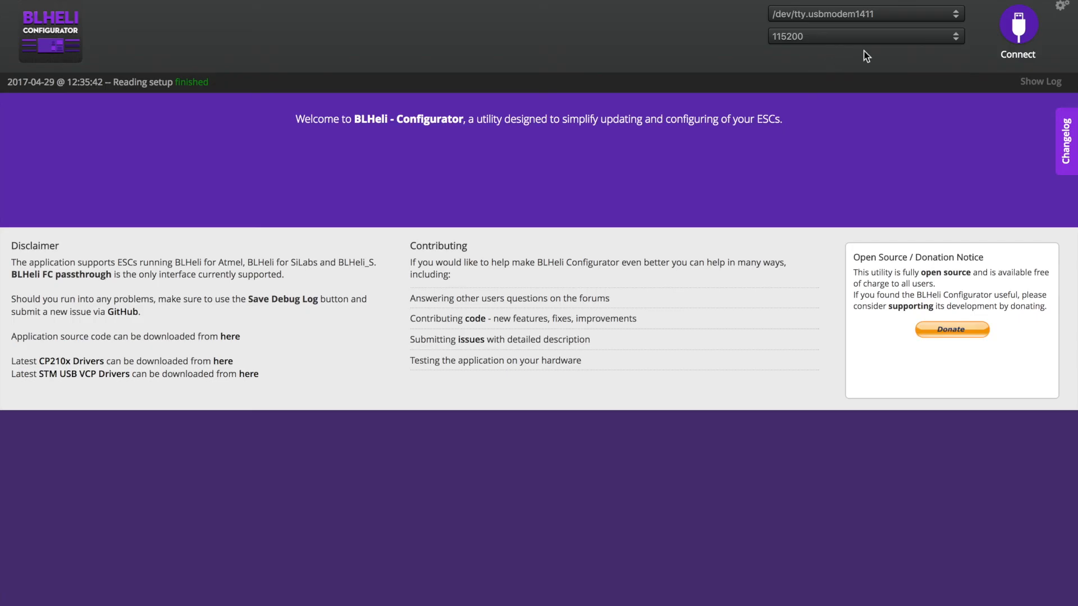